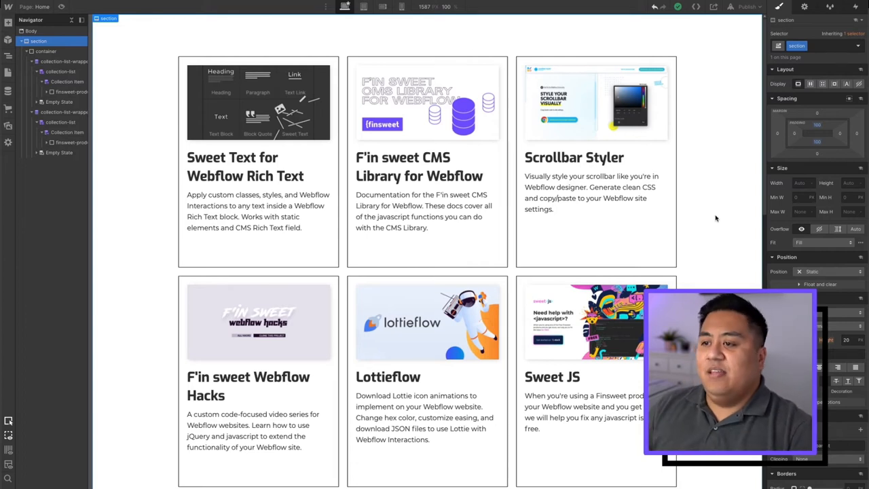
mouse_move(703, 244)
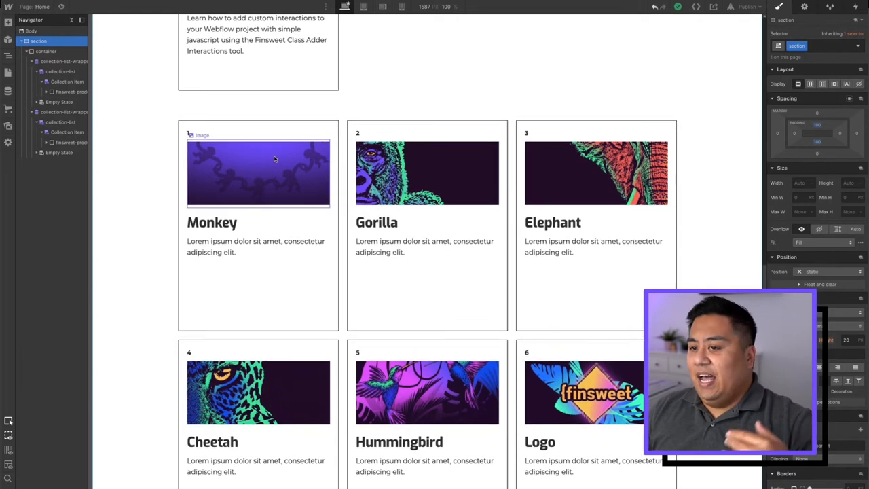
- Select the first and second collection list wrappers in the Navigator
click(212, 222)
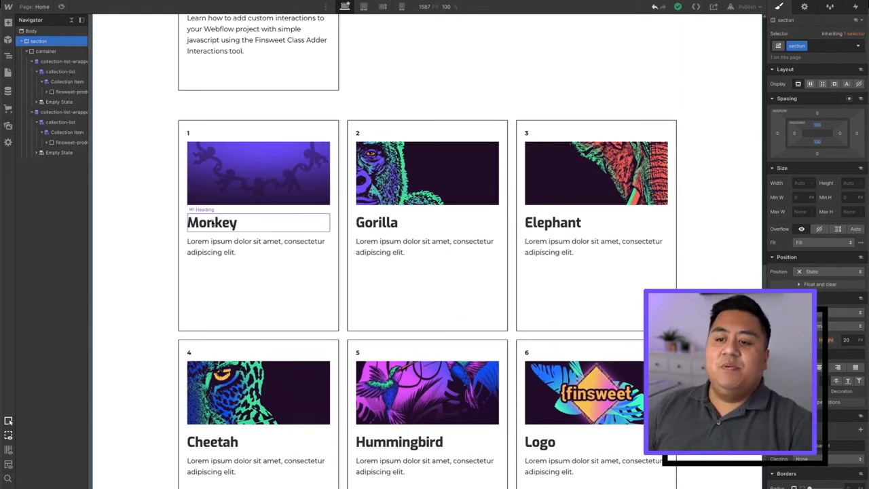
click(188, 132)
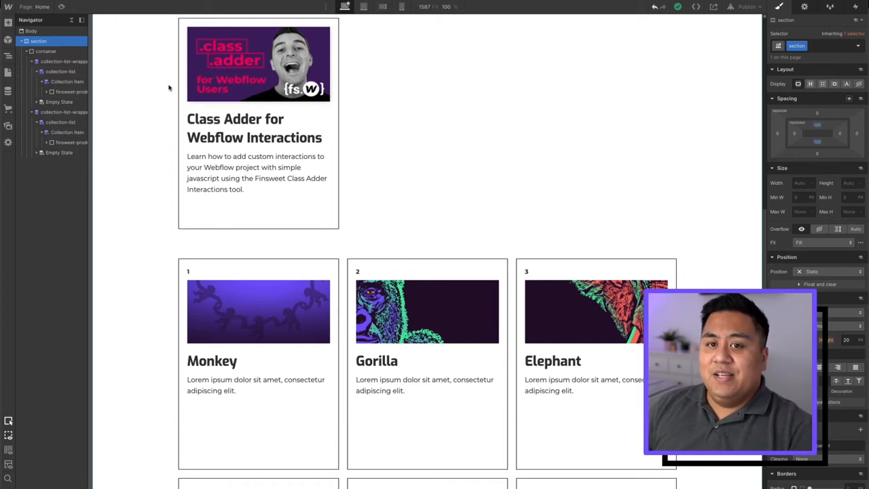
click(63, 61)
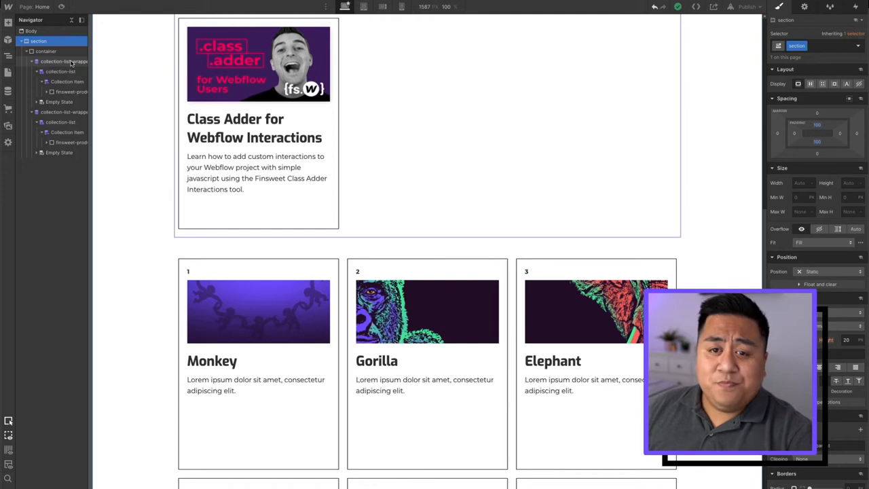
click(63, 61)
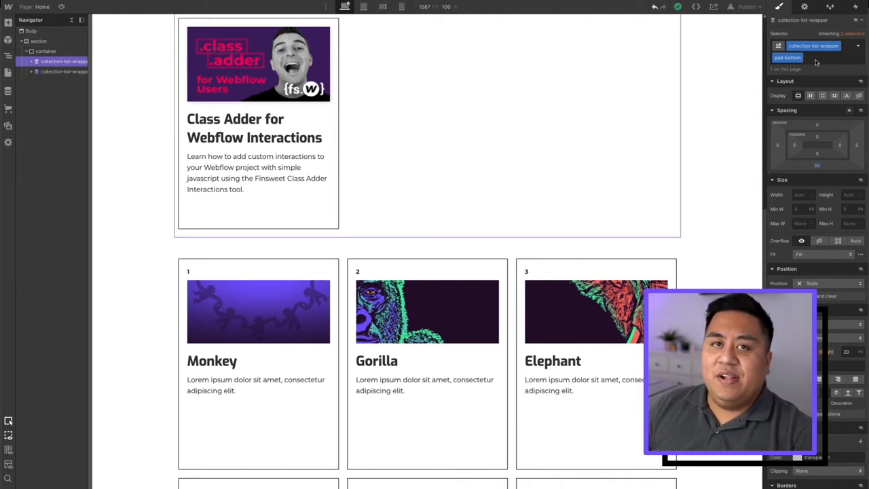
mouse_move(348, 254)
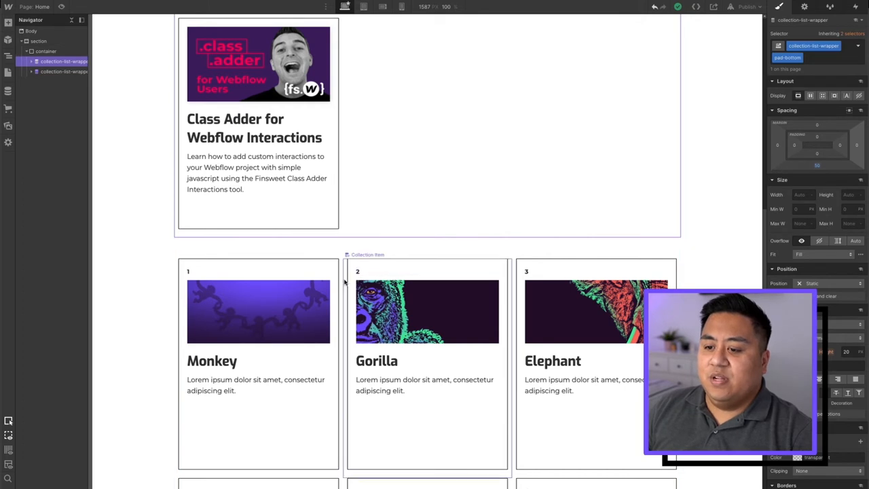
click(60, 82)
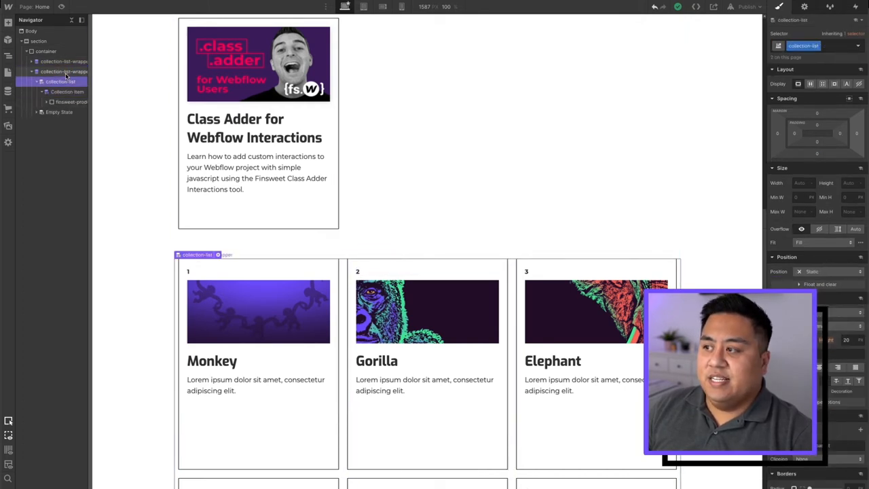
click(64, 72)
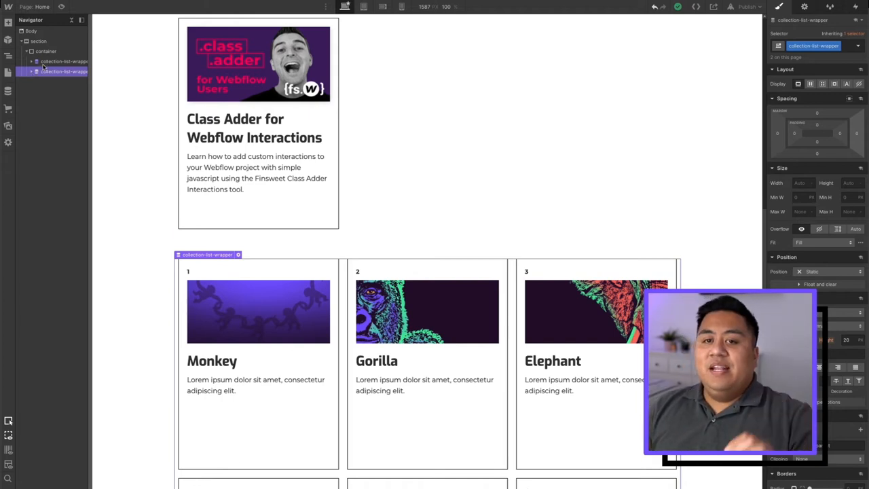
- Expand the list wrappers, hide the first list's items, then open the CMS Library docs menu
click(32, 61)
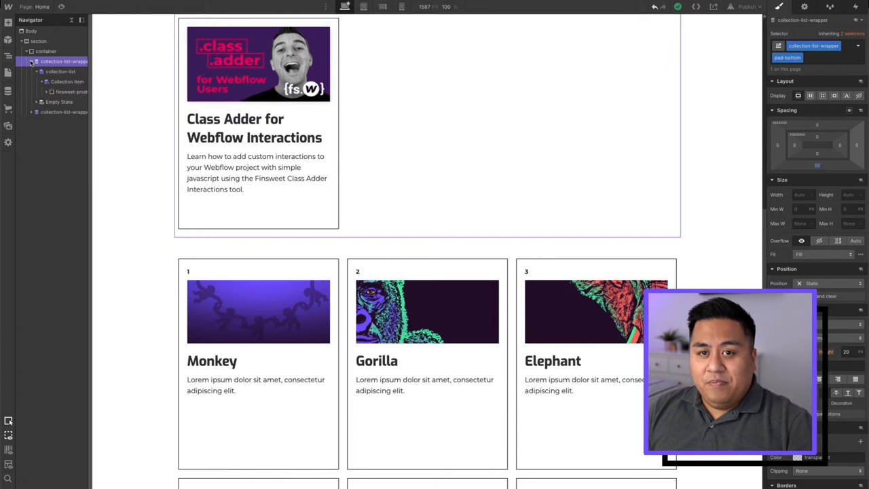
click(40, 72)
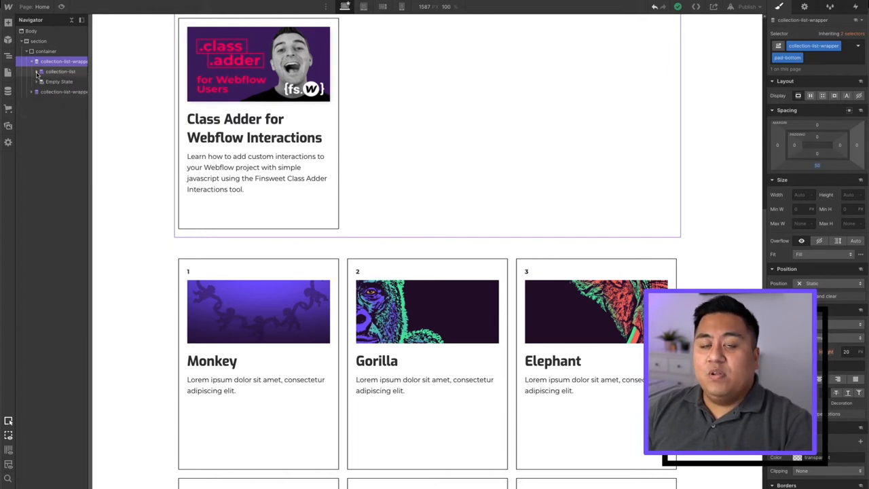
click(61, 71)
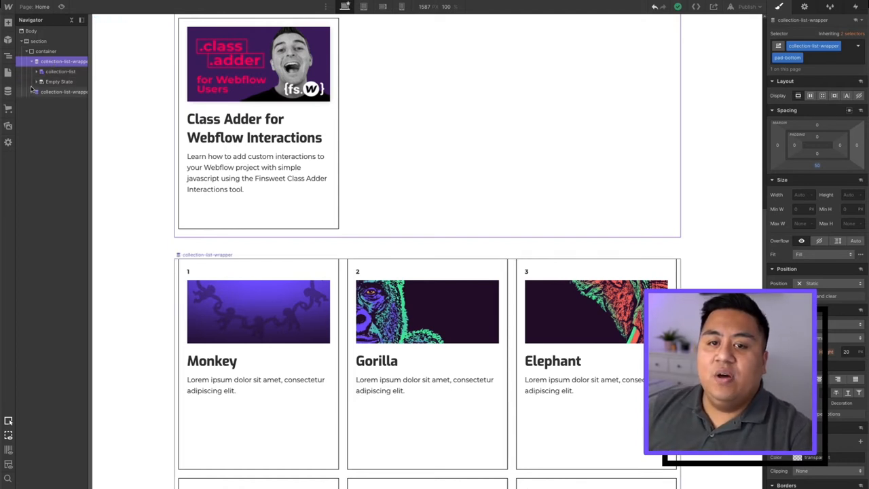
click(36, 92)
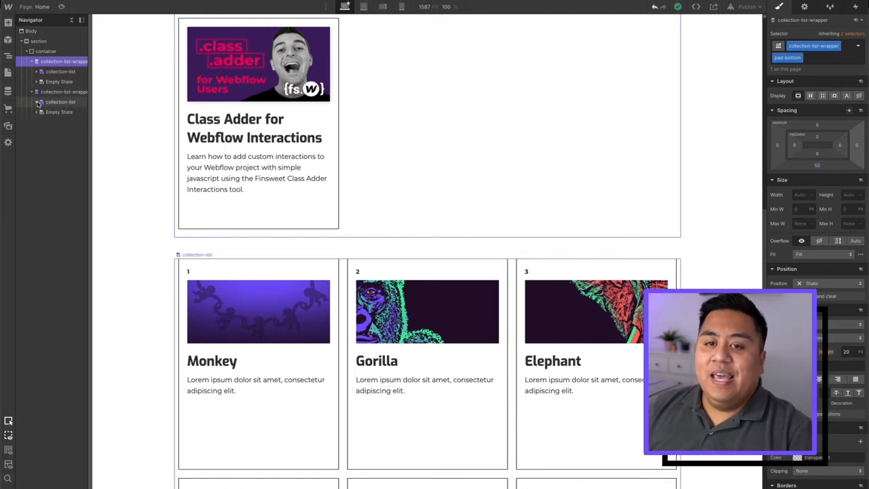
click(61, 71)
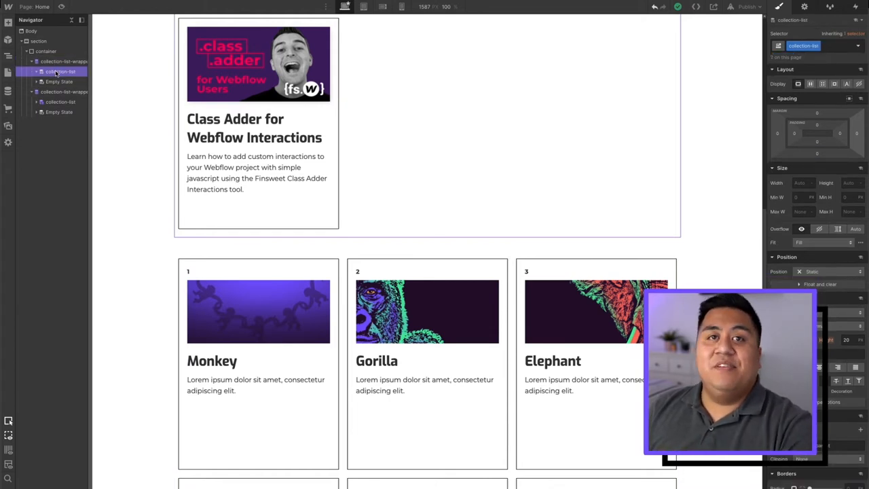
click(61, 101)
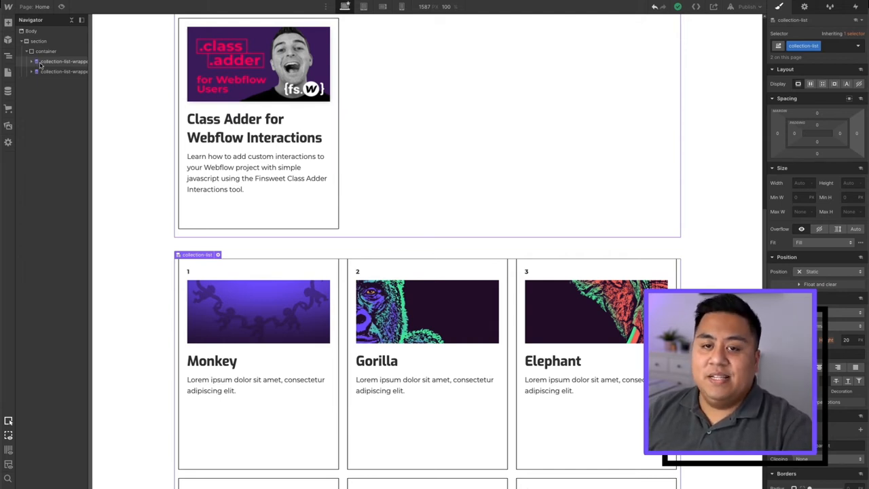
click(65, 72)
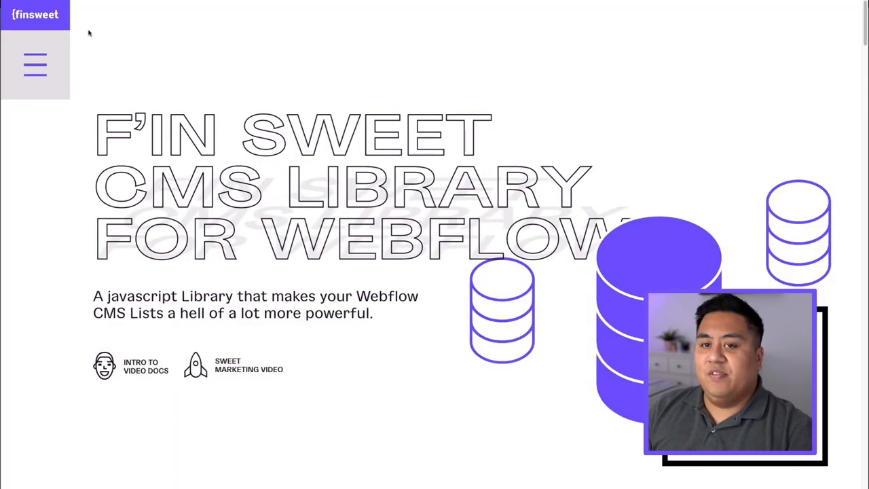
click(35, 65)
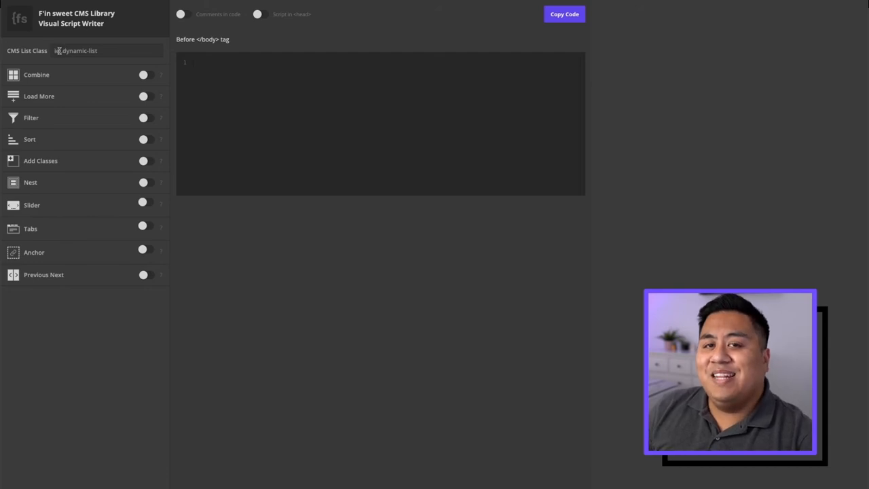
- Set the CMS List Class to .collection-list, enable Combine, and copy the generated script
click(105, 50)
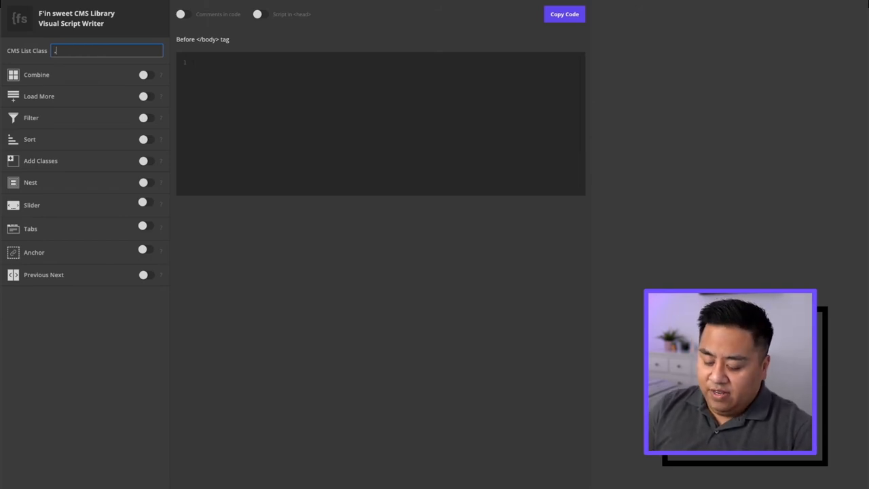
text(.collection-list)
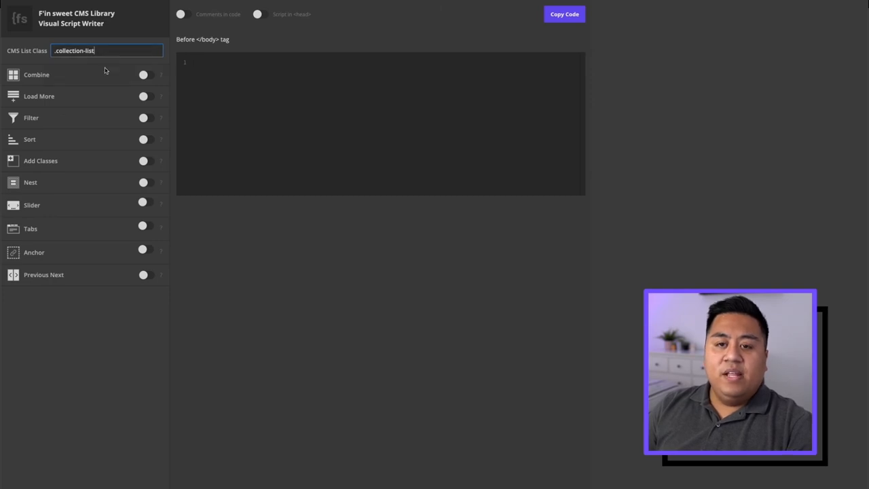
click(144, 75)
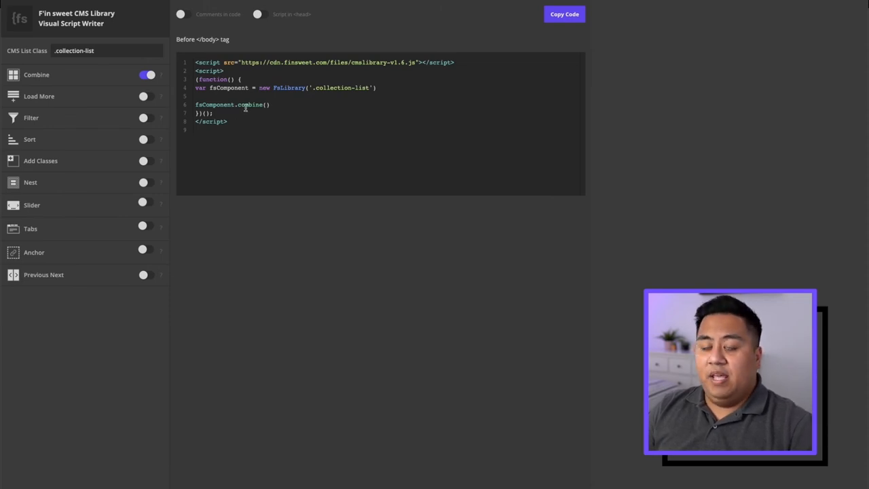
double_click(339, 88)
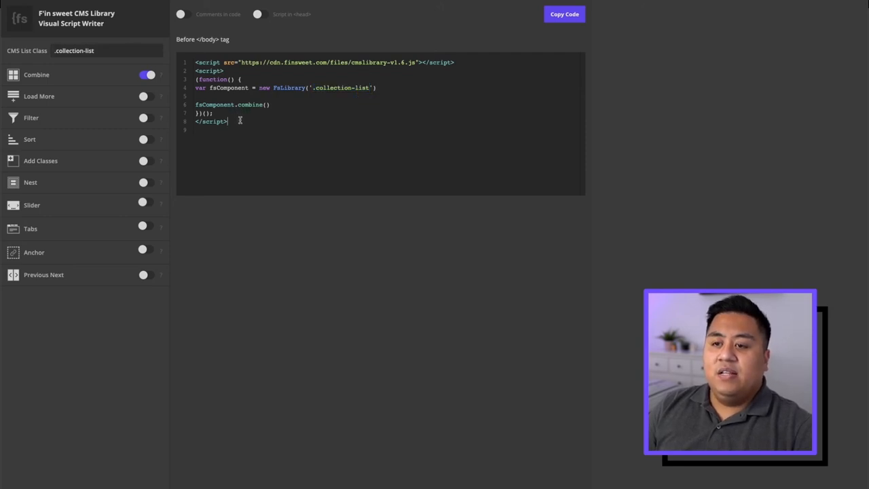
click(564, 13)
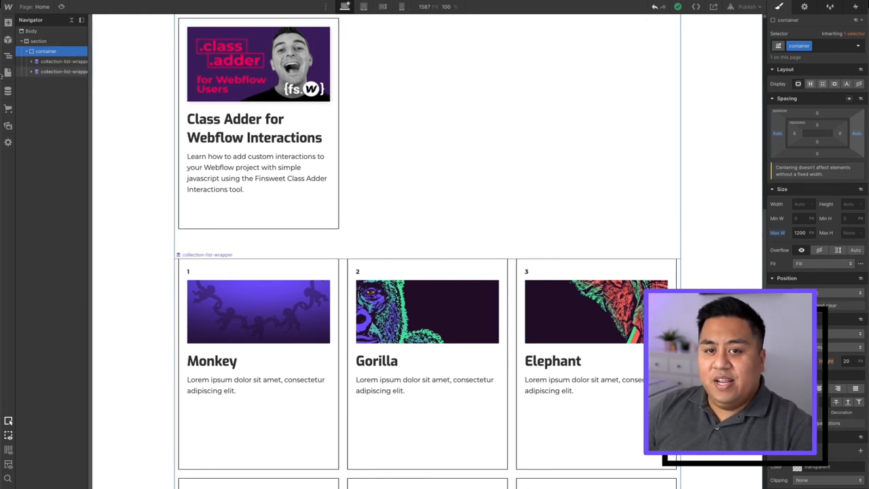
- Paste the combine script into the Home page's Before </body> custom code and save
click(8, 70)
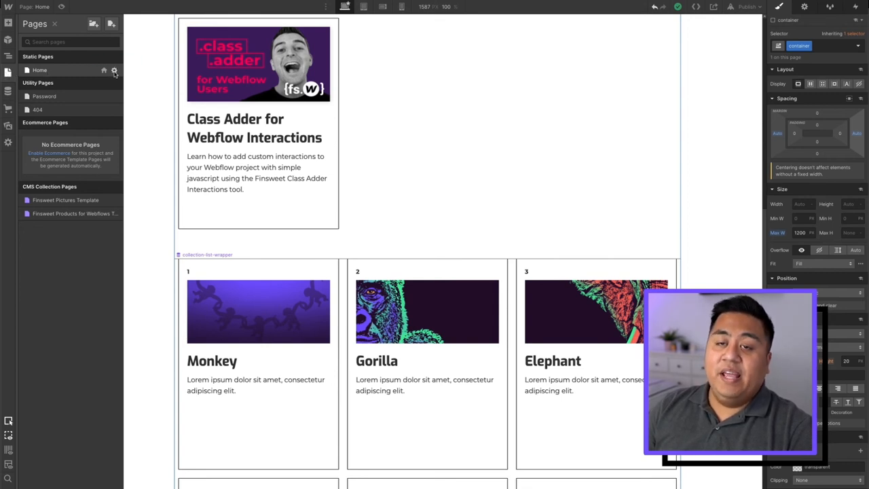
click(114, 70)
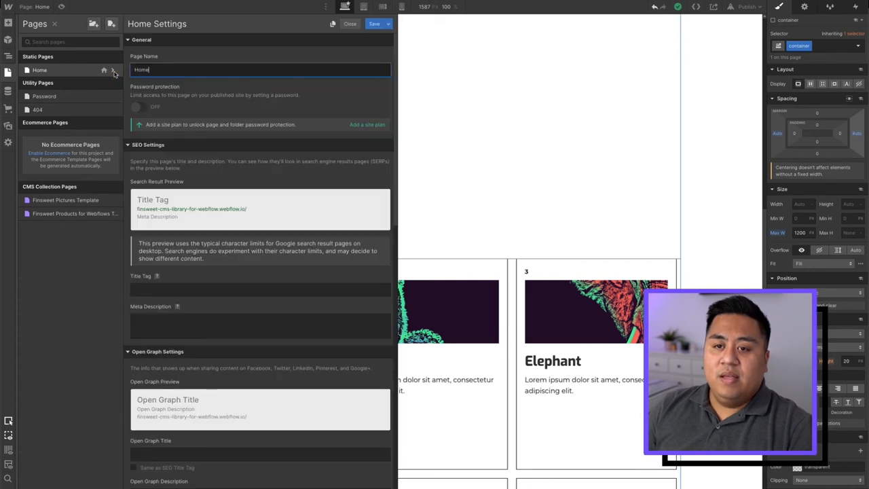
scroll(down, 3)
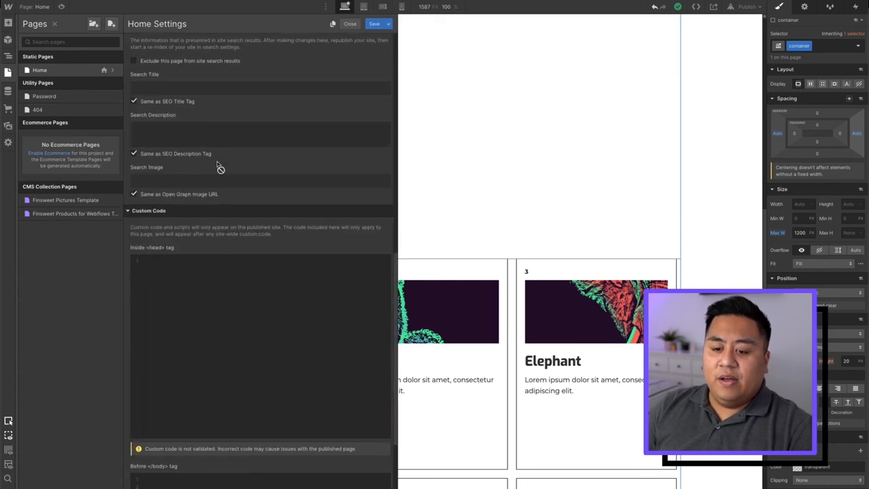
scroll(down, 3)
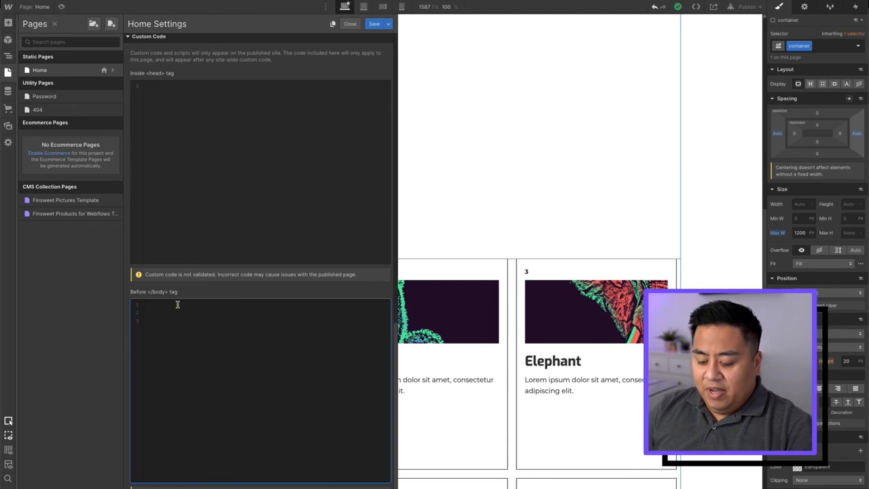
right_click(177, 304)
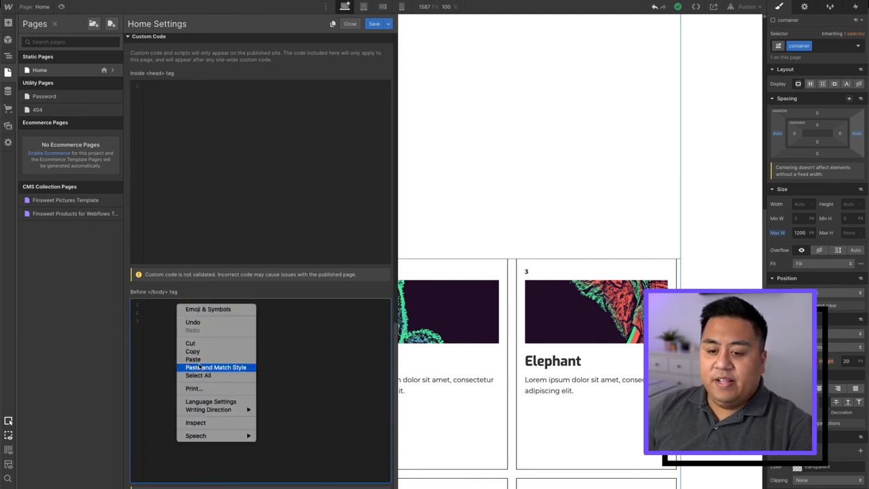
click(193, 359)
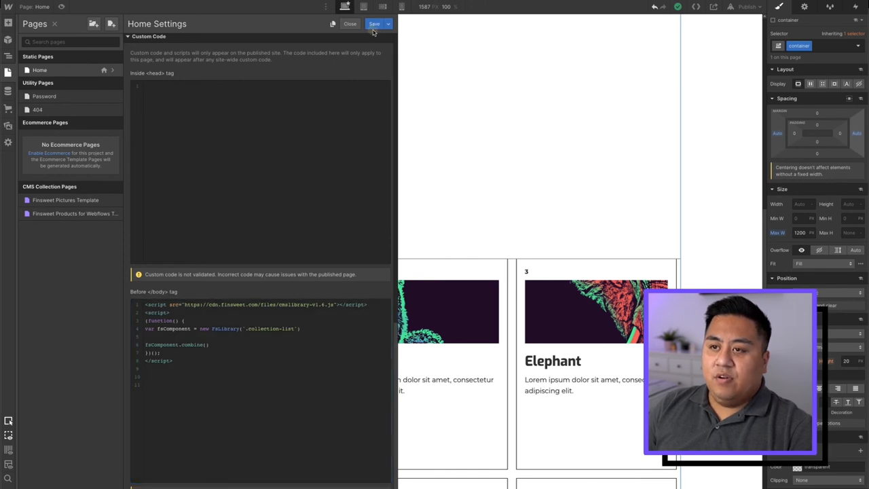
click(350, 24)
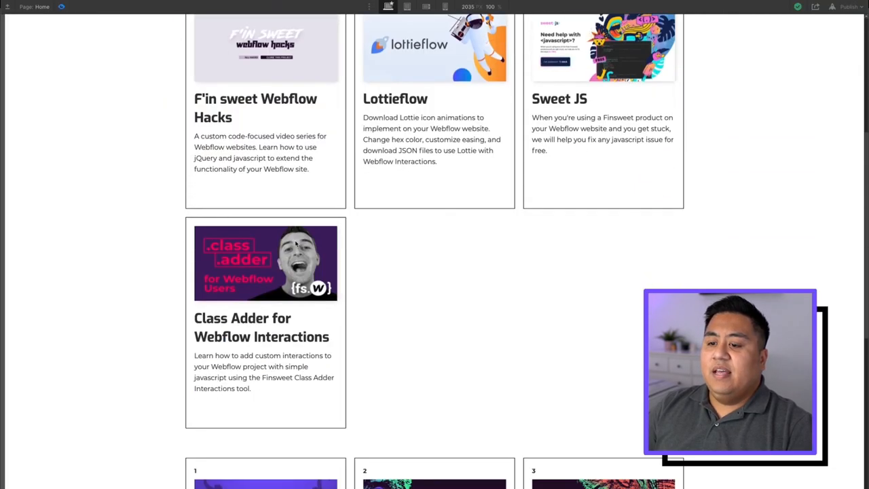
- Scroll the preview, where tool and animal cards still show as two separate grids
scroll(down, 3)
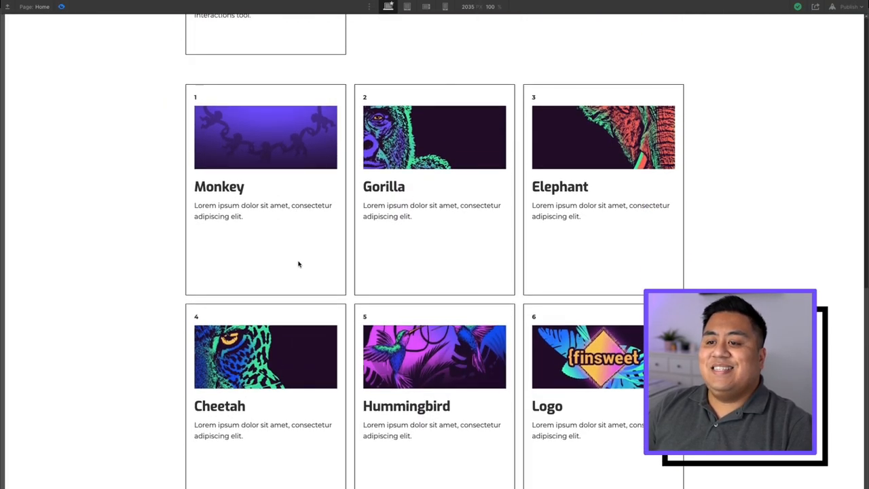
scroll(down, 3)
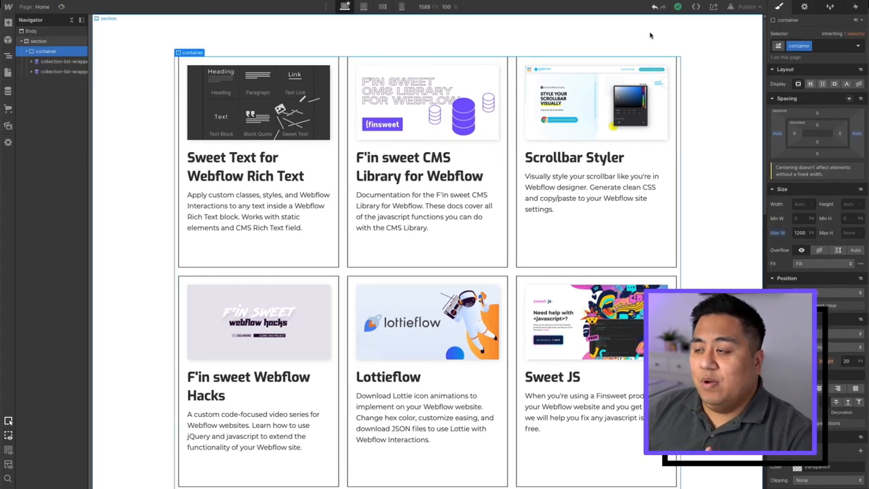
- Publish to webflow.io and scroll the live page's combined tool and animal card grid
click(747, 7)
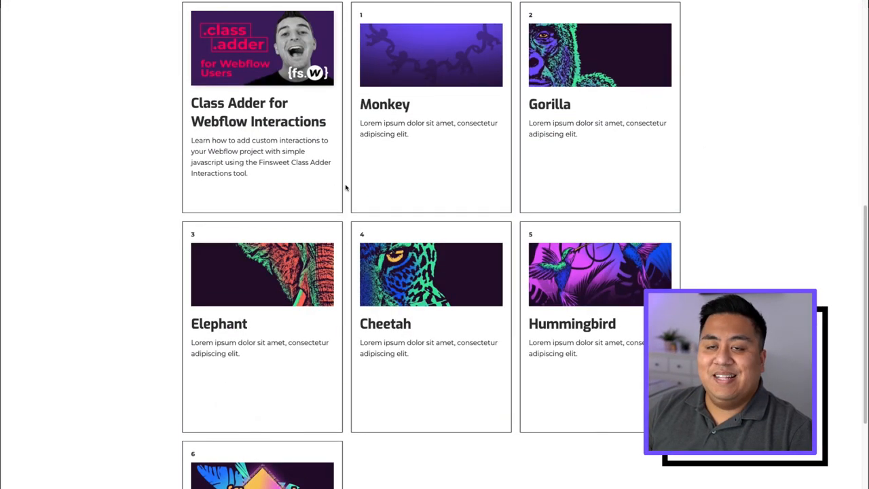
scroll(down, 3)
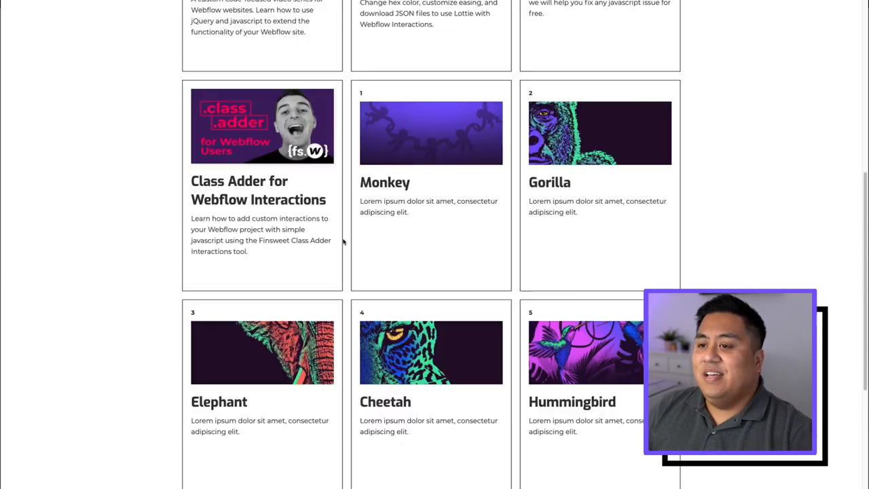
scroll(up, 3)
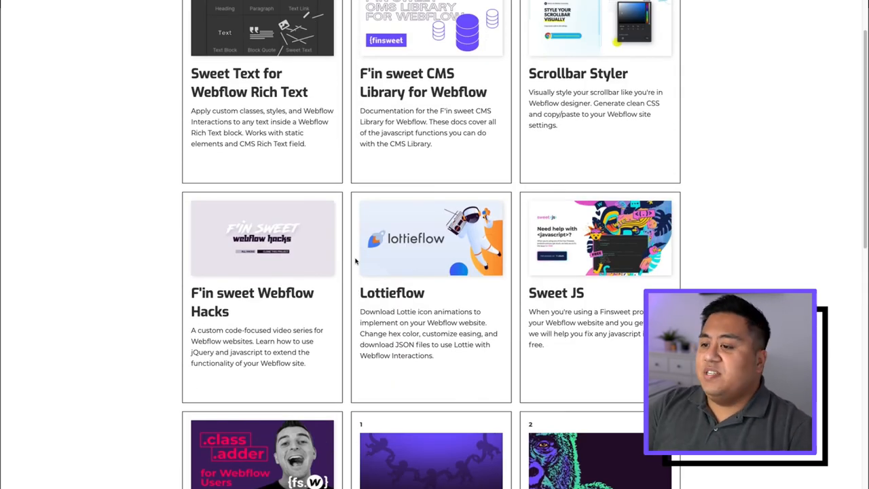
scroll(down, 3)
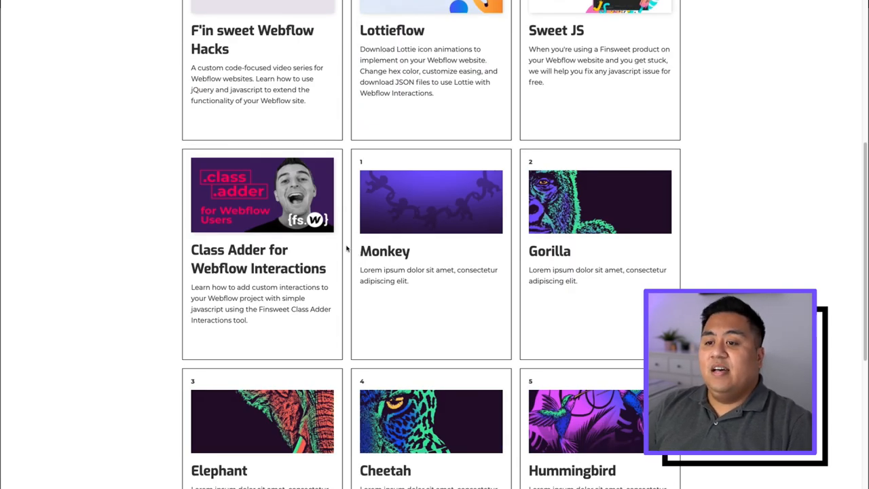
scroll(down, 3)
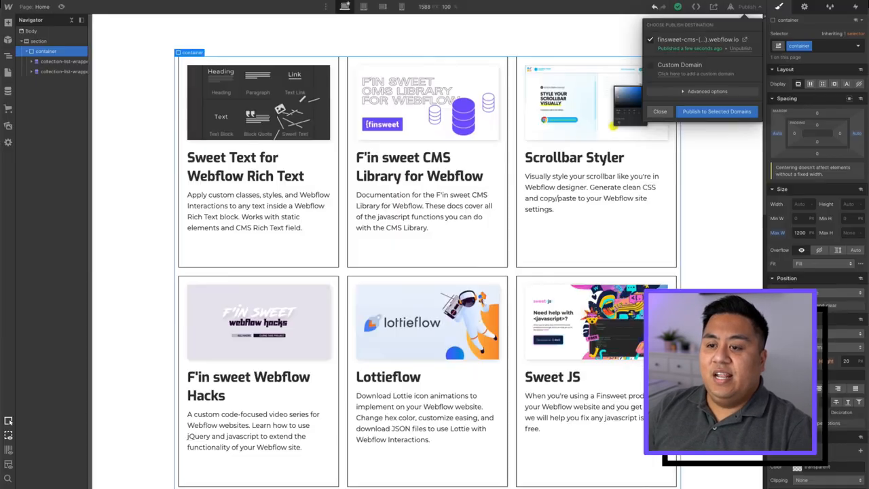
scroll(down, 3)
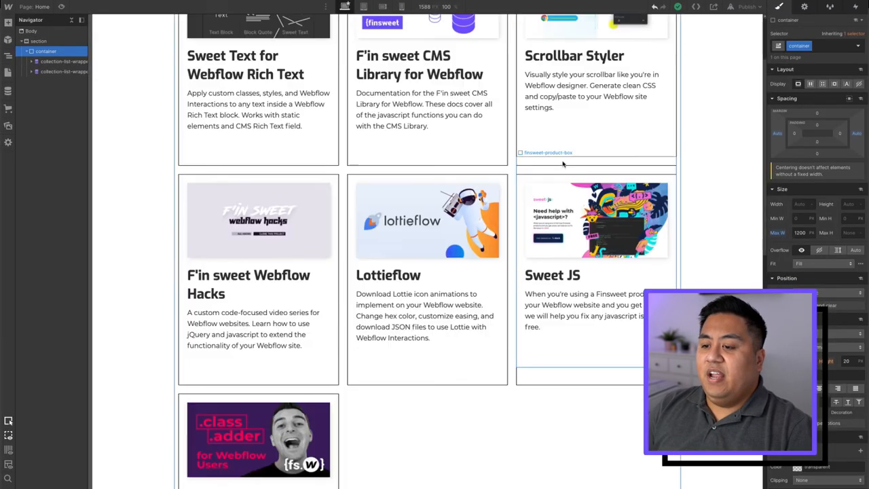
scroll(down, 3)
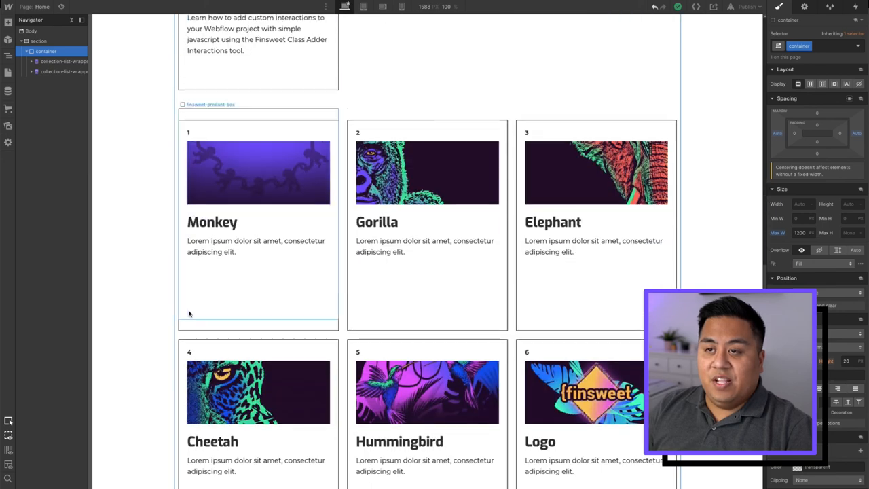
scroll(down, 3)
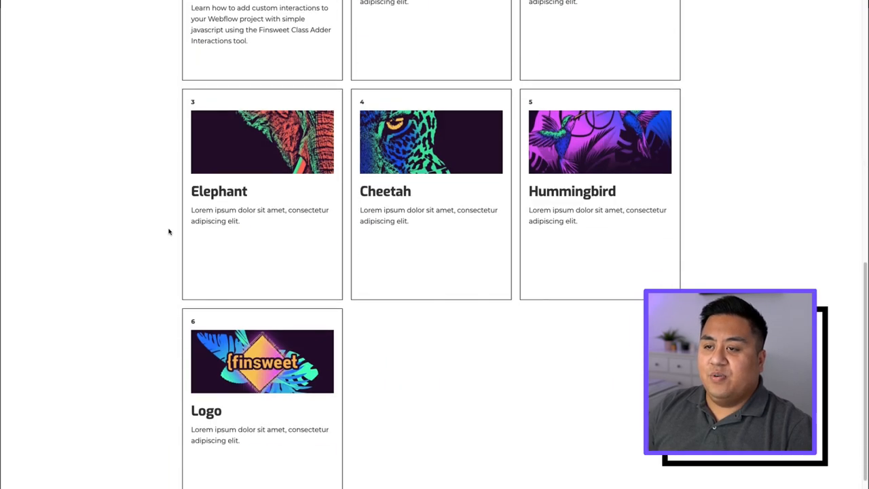